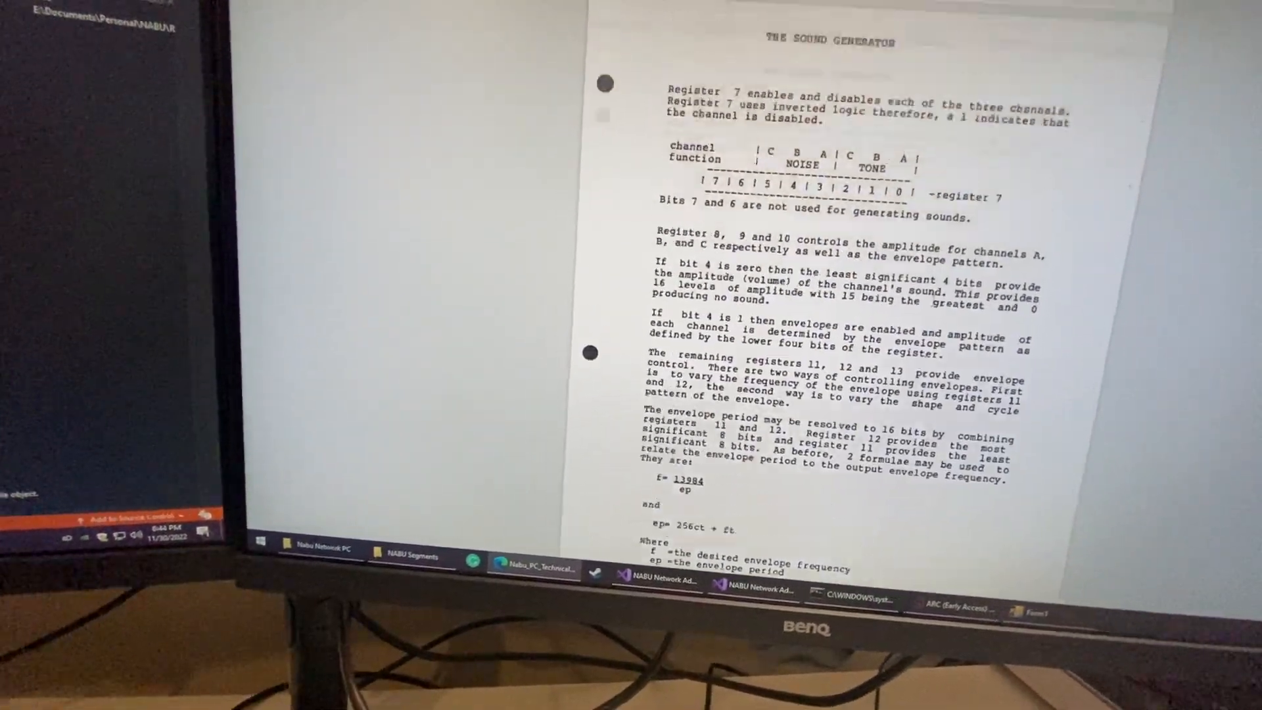
scroll("down", 3)
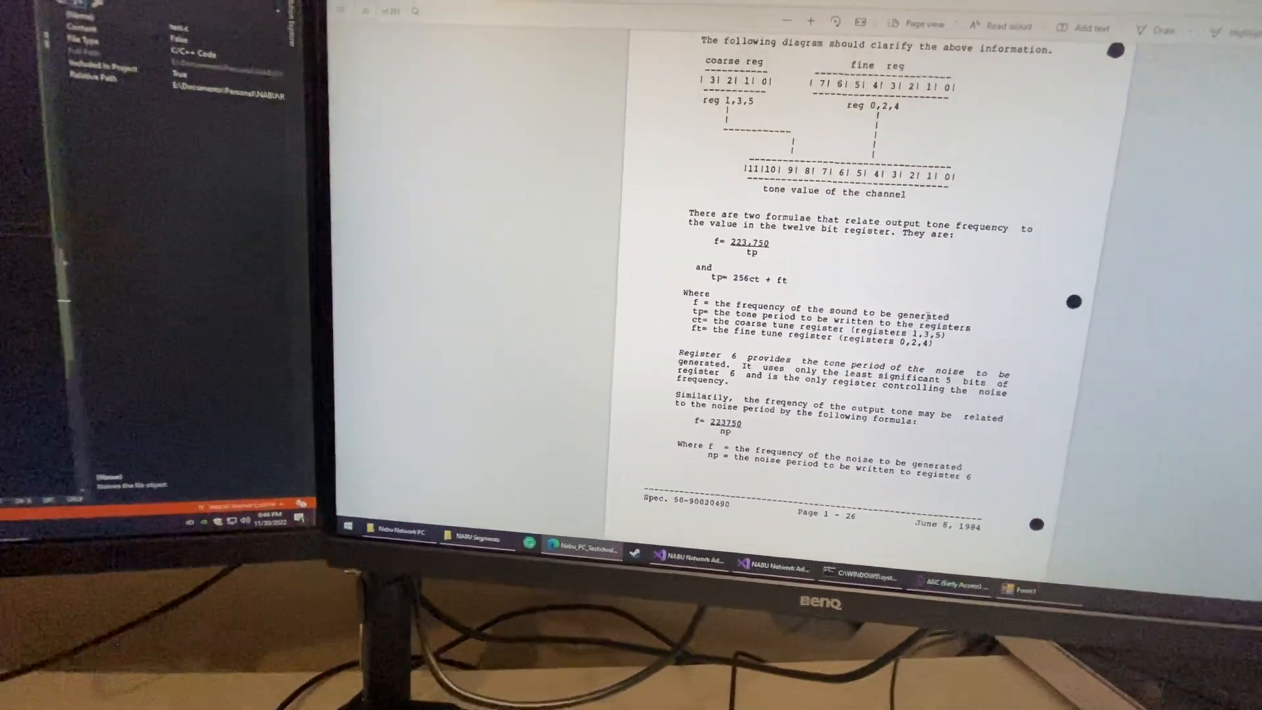